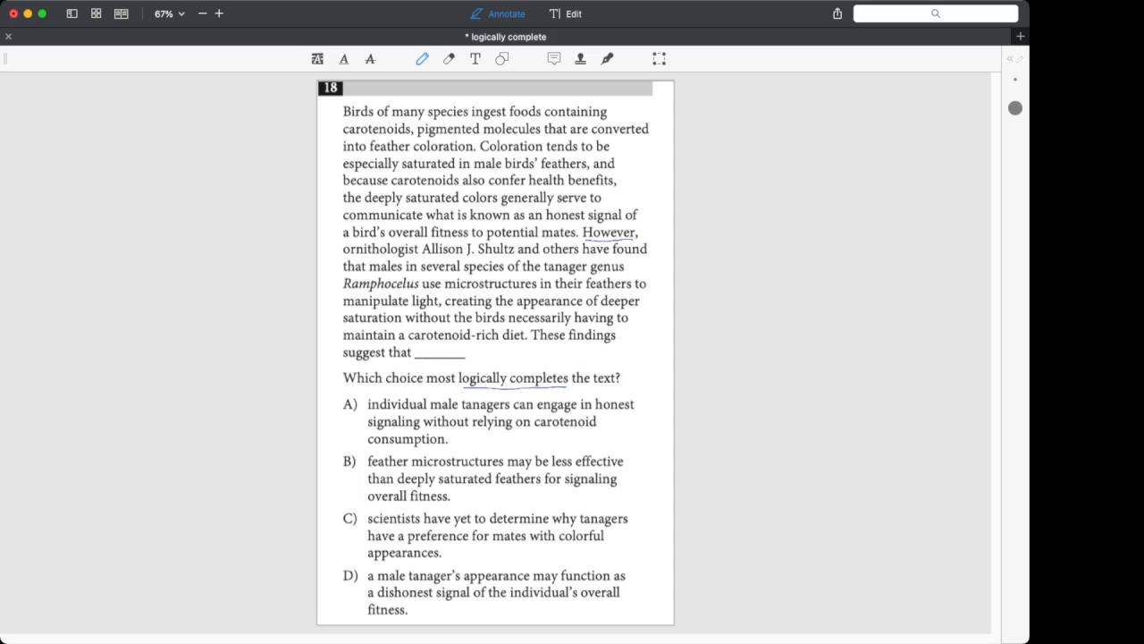
Step: Underline the phrase "honest signal" in the tanager passage with the pen tool
drag(451, 311, 537, 308)
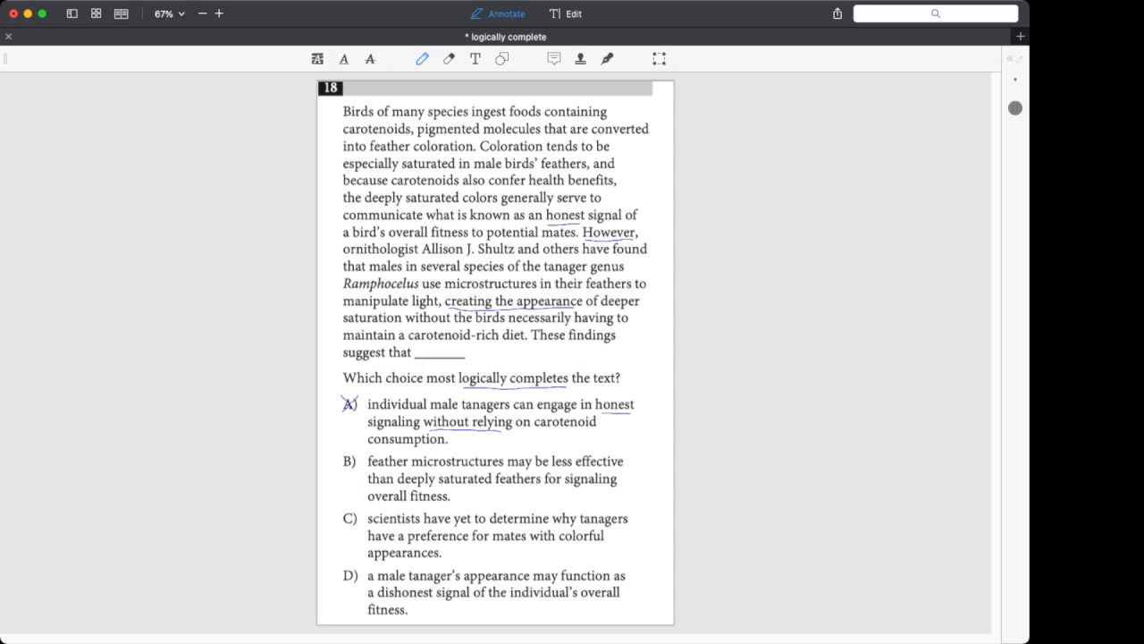
Step: Cross out answer choice B with a pen slash
click(350, 461)
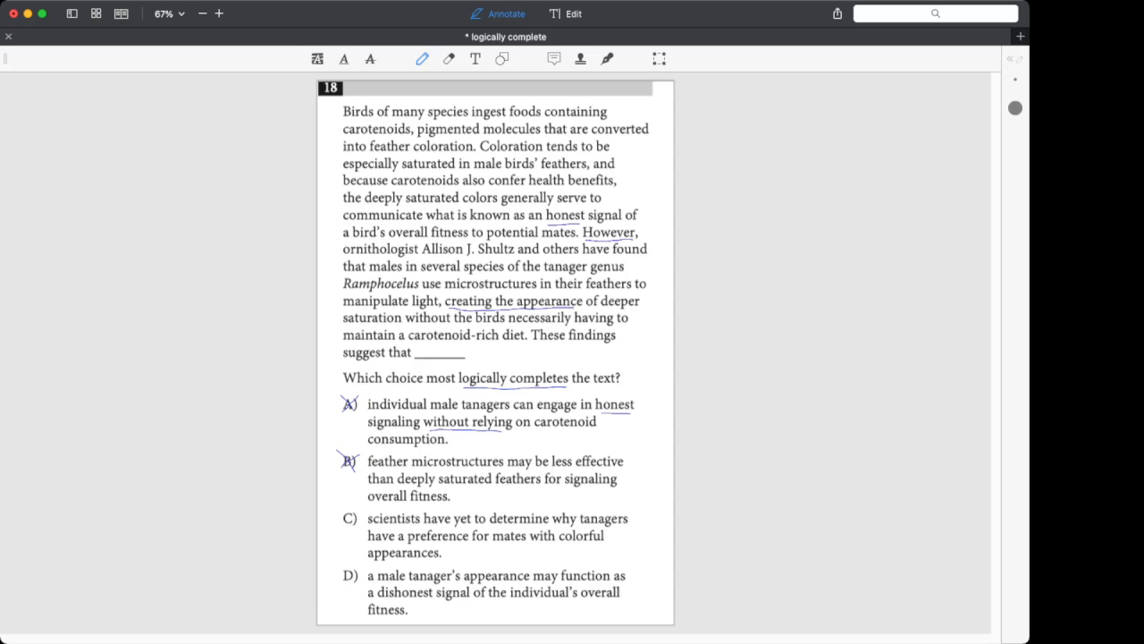
Step: Cross out answer choice C with a pen slash
click(349, 518)
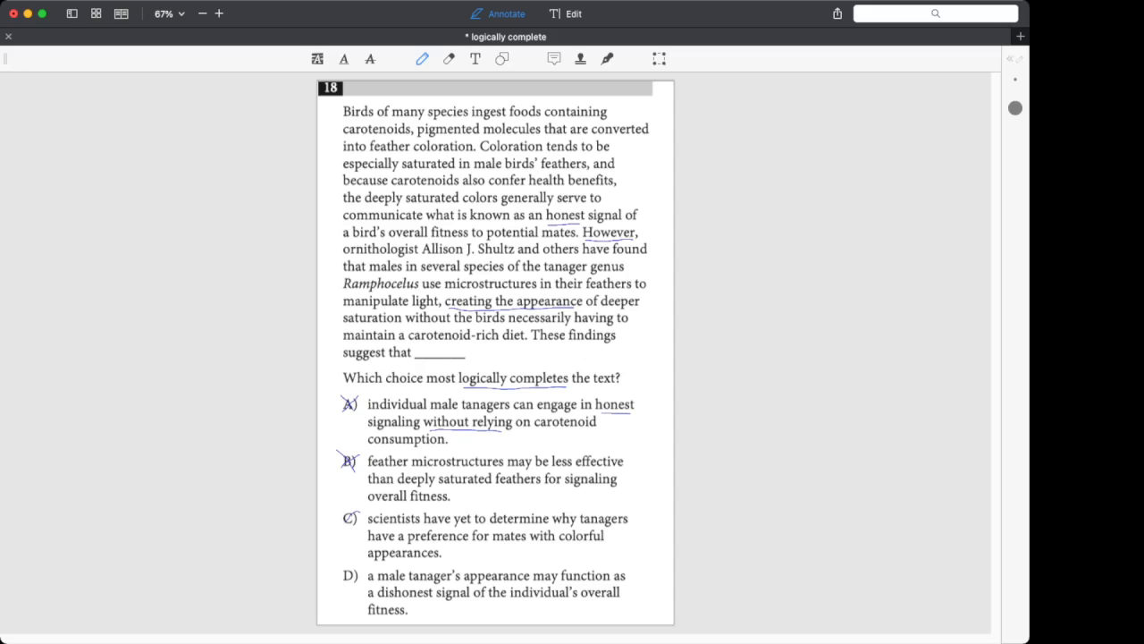